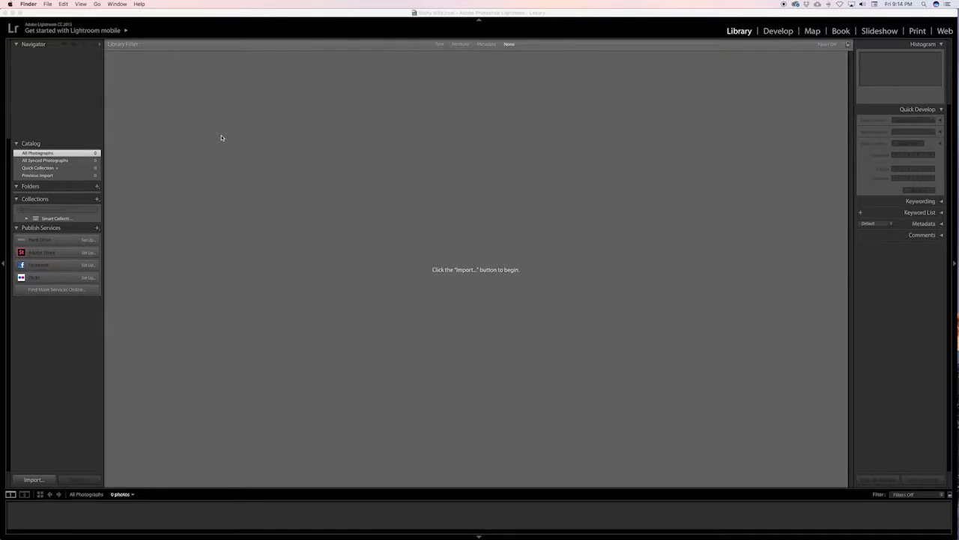
mouse_move(223, 94)
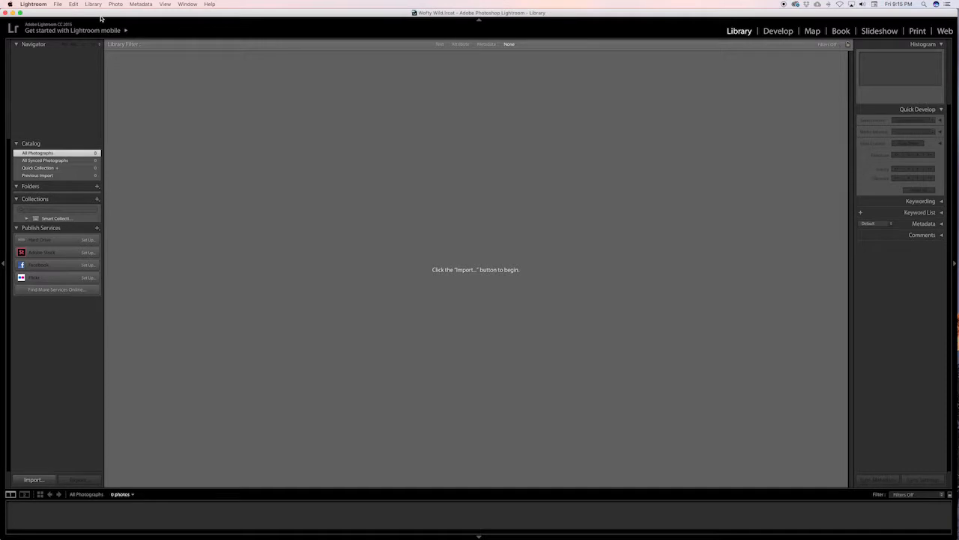
Create a new catalog 'Creating a new catalog' in the A Lightroom Tutorial folder.
left_click(58, 4)
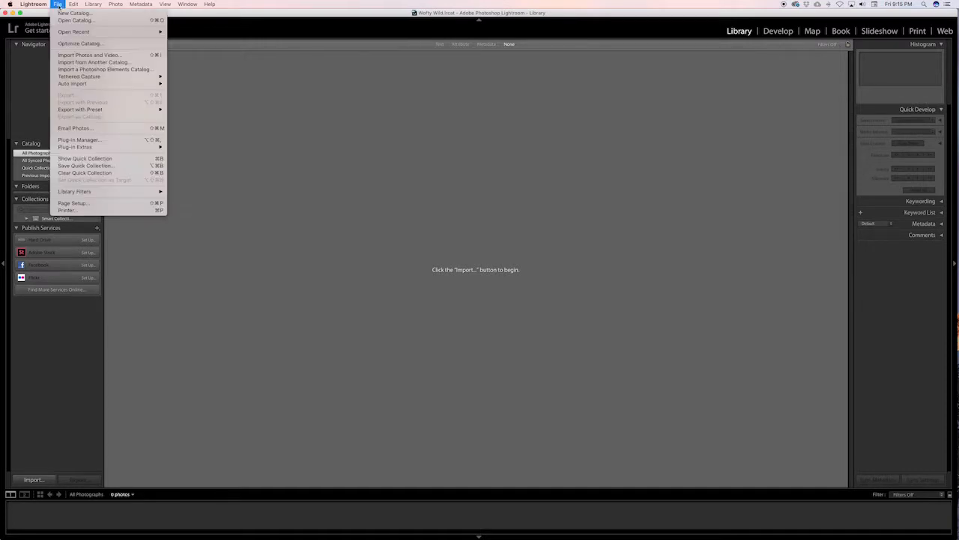
left_click(74, 13)
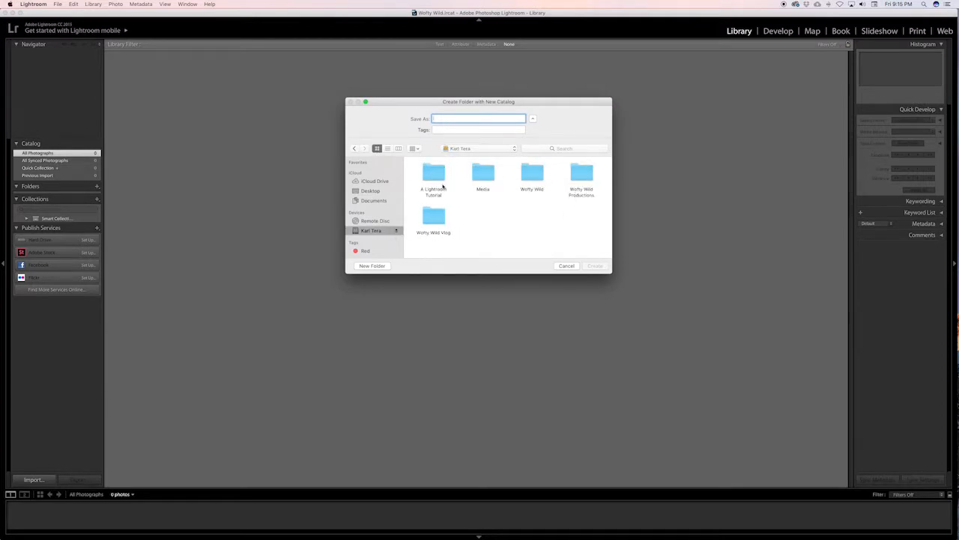
mouse_move(533, 218)
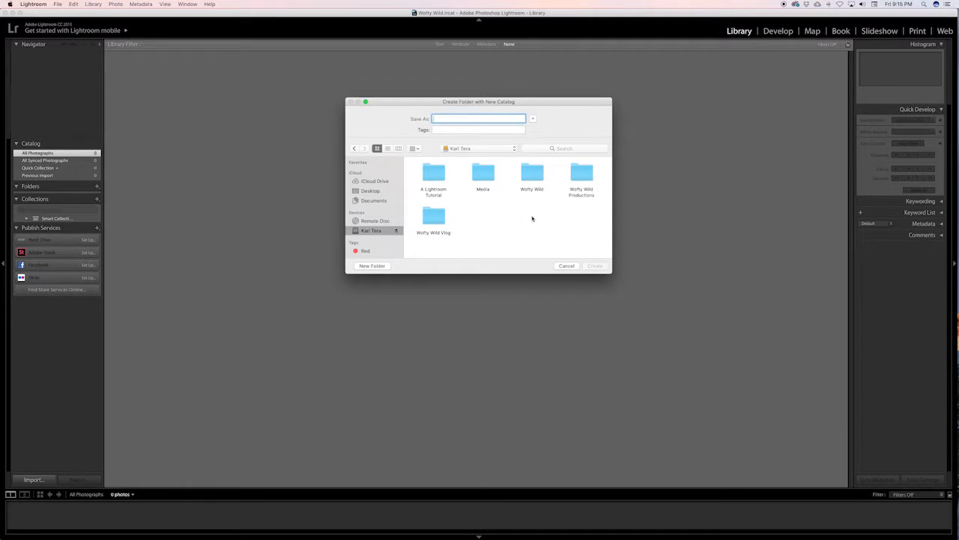
mouse_move(530, 217)
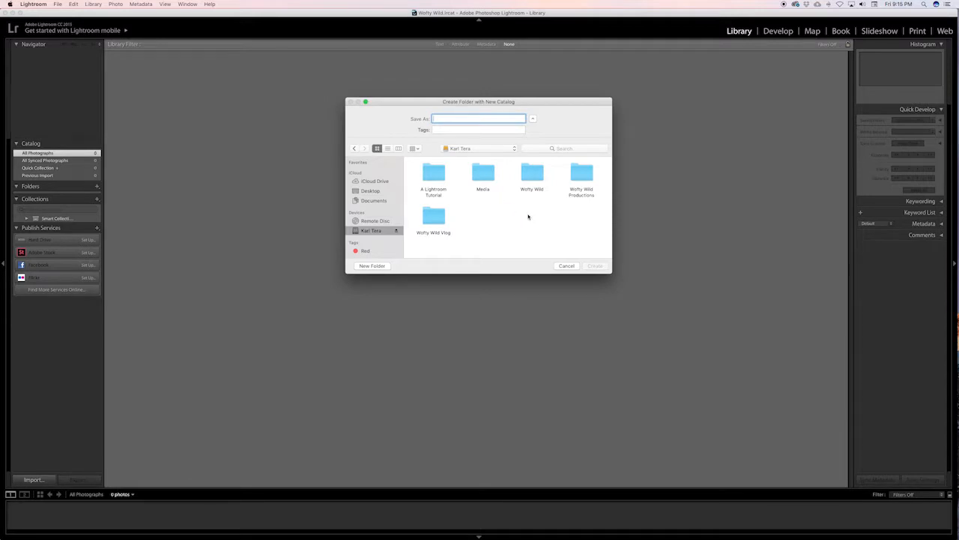
double_click(433, 172)
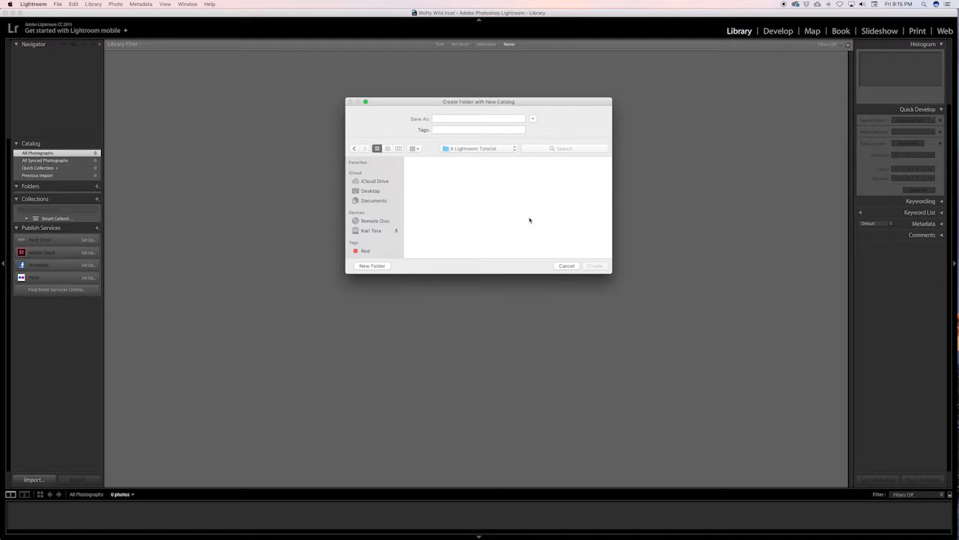
left_click(479, 118)
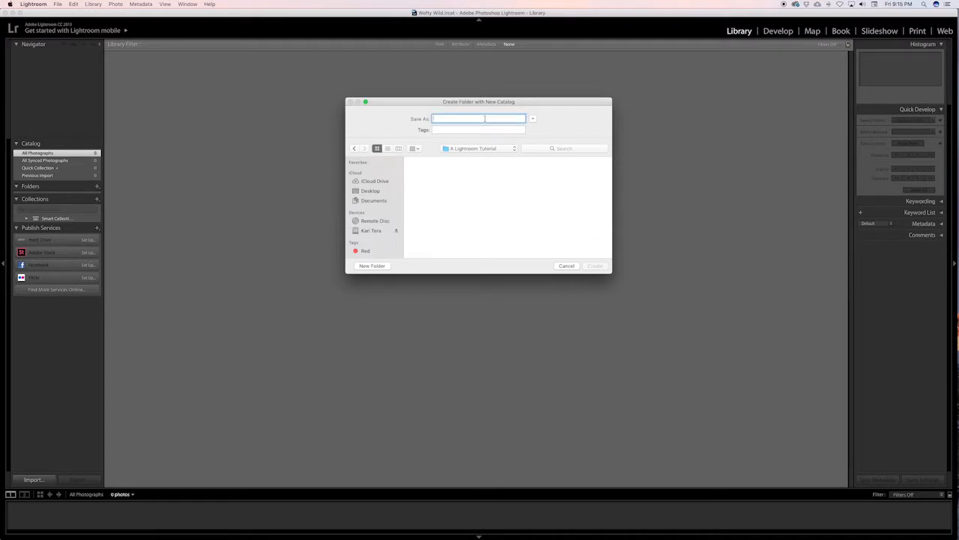
type("Creat")
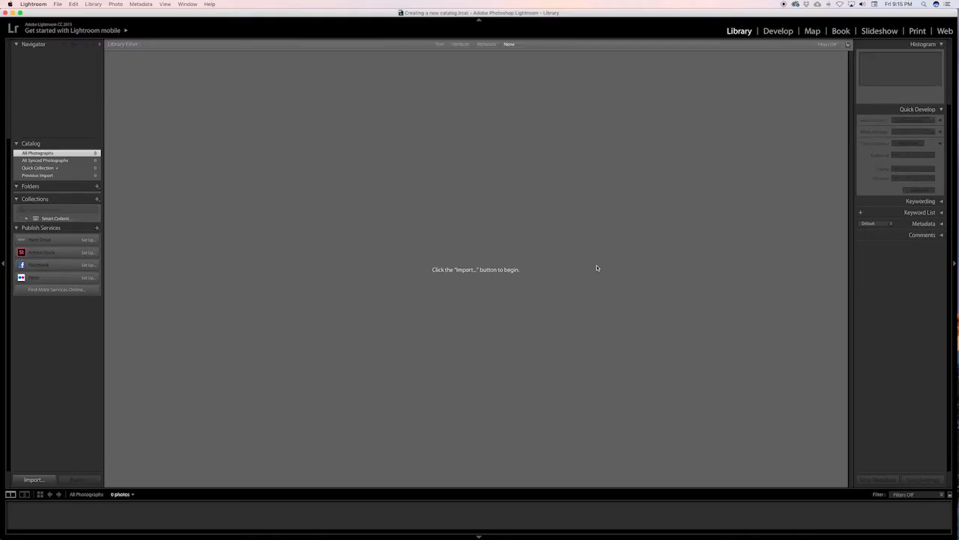
mouse_move(258, 128)
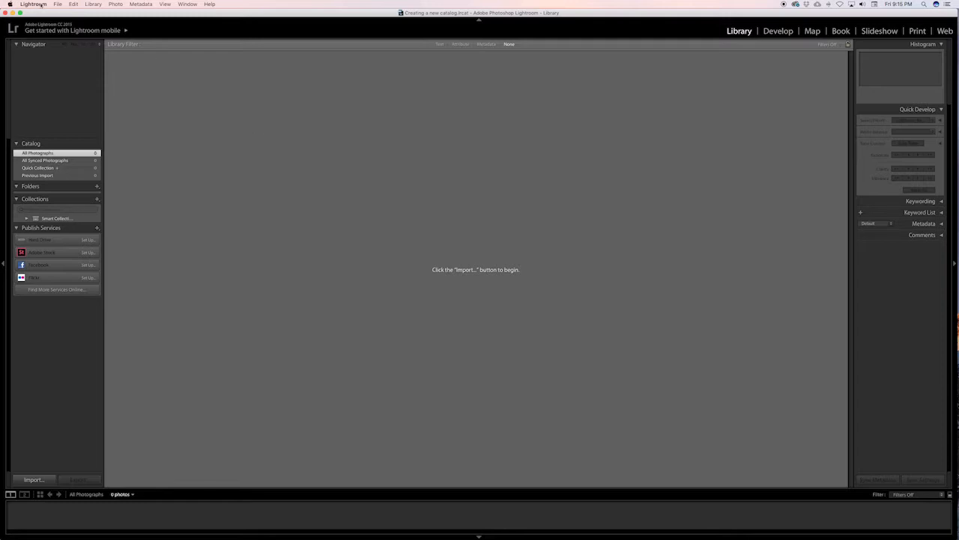
left_click(58, 5)
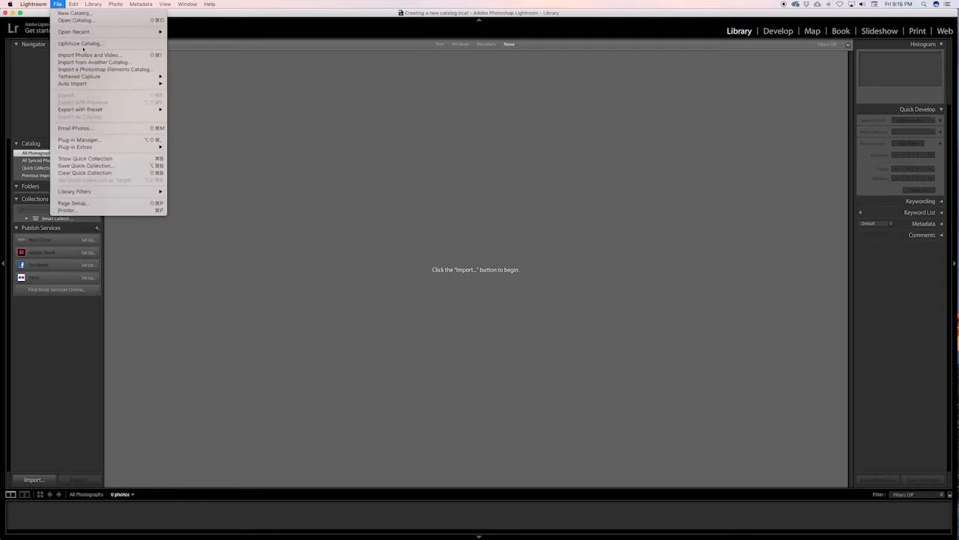
left_click(288, 199)
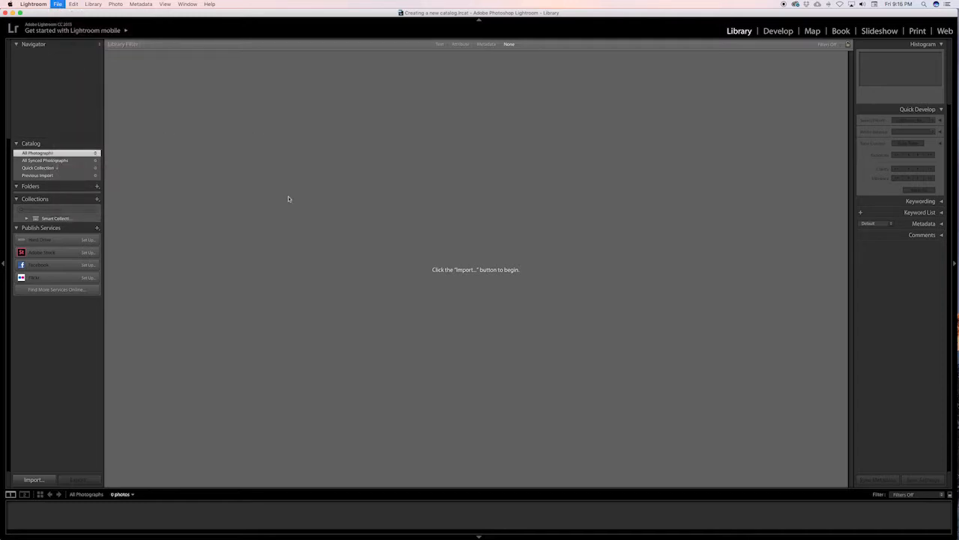
left_click(33, 479)
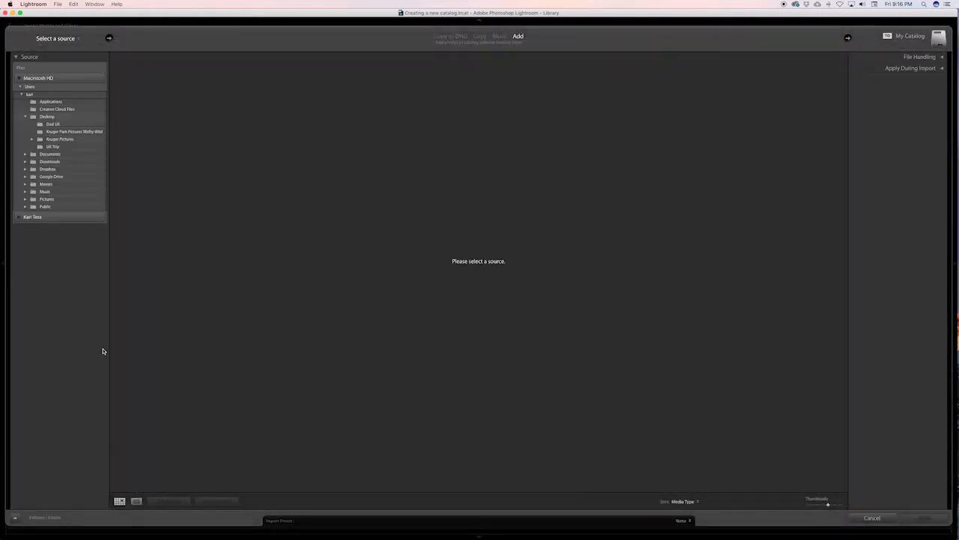
mouse_move(838, 526)
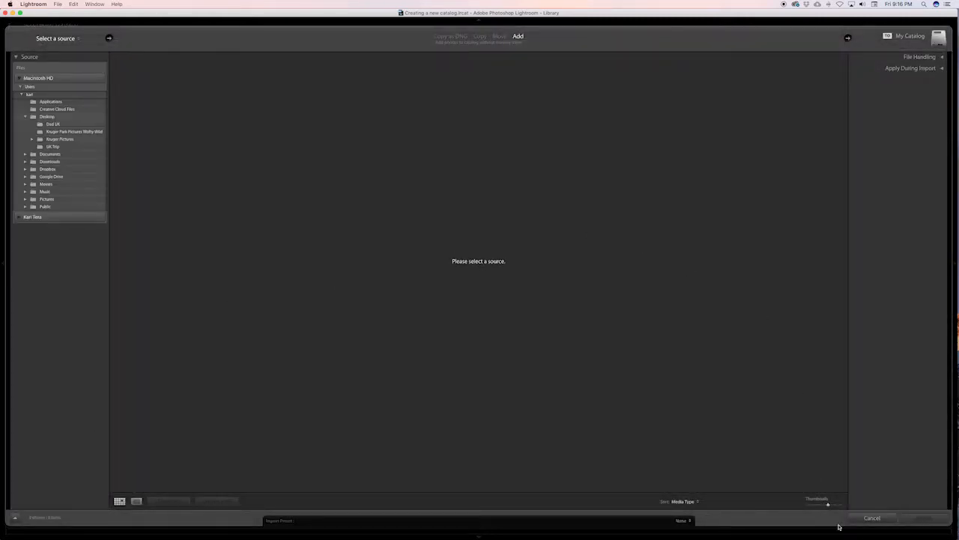
left_click(872, 517)
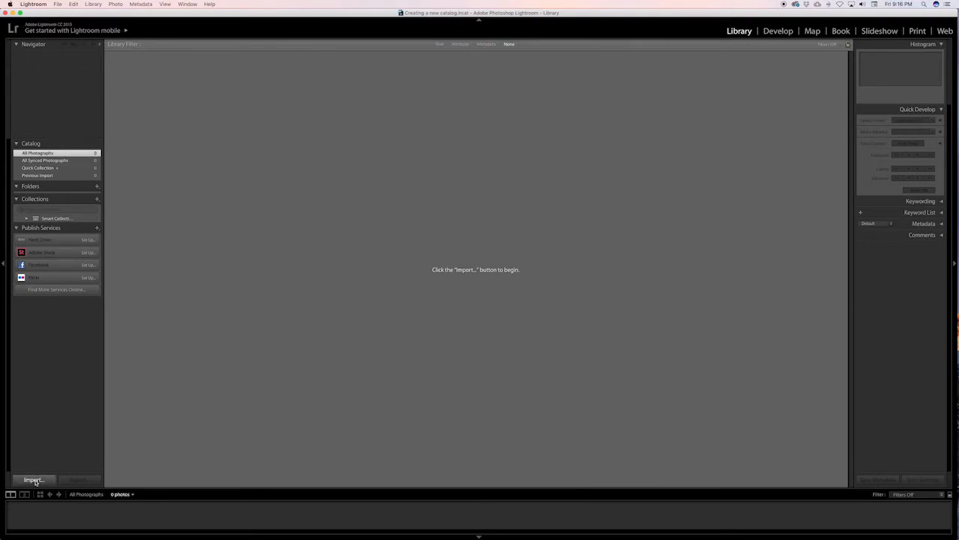
Select the Desktop's Kruger Park Pictures folder as the import source, showing 20 photos.
left_click(33, 480)
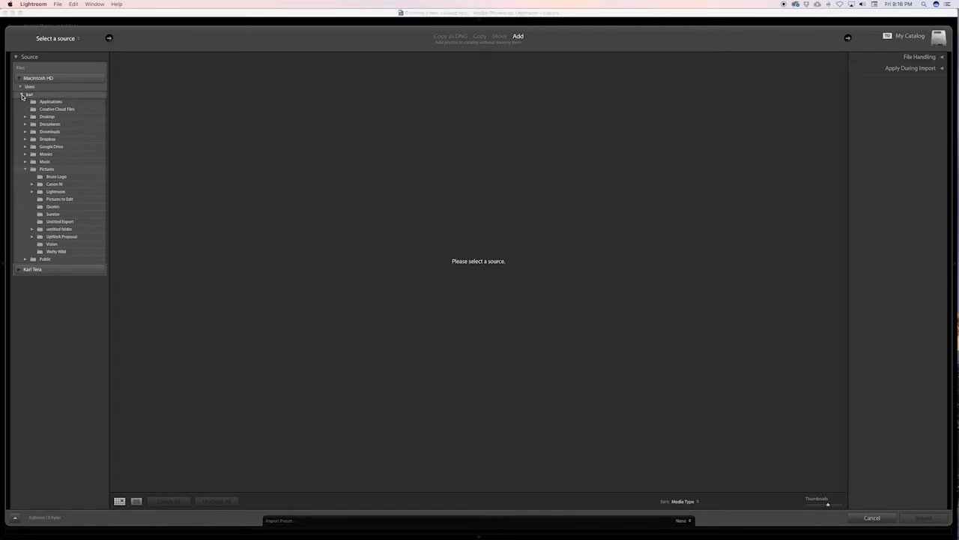
left_click(25, 95)
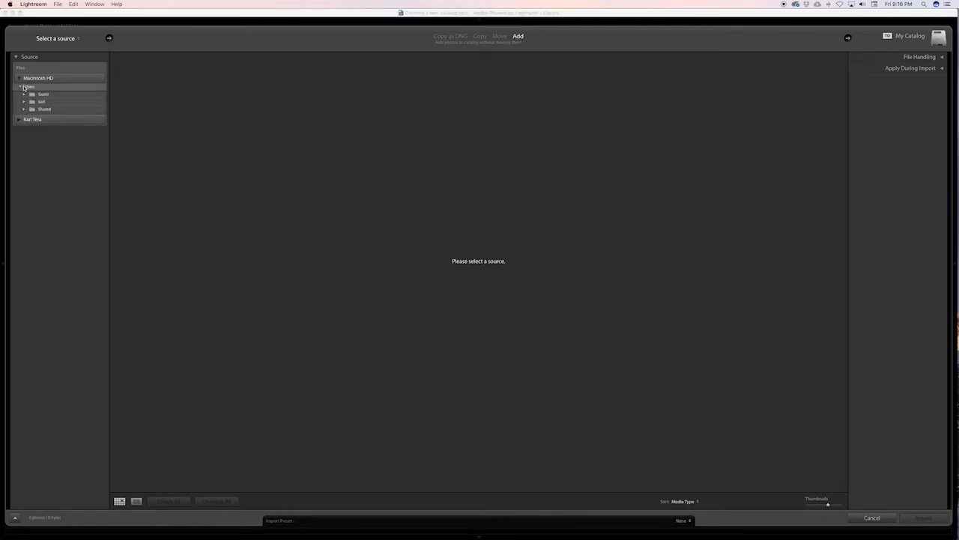
left_click(25, 101)
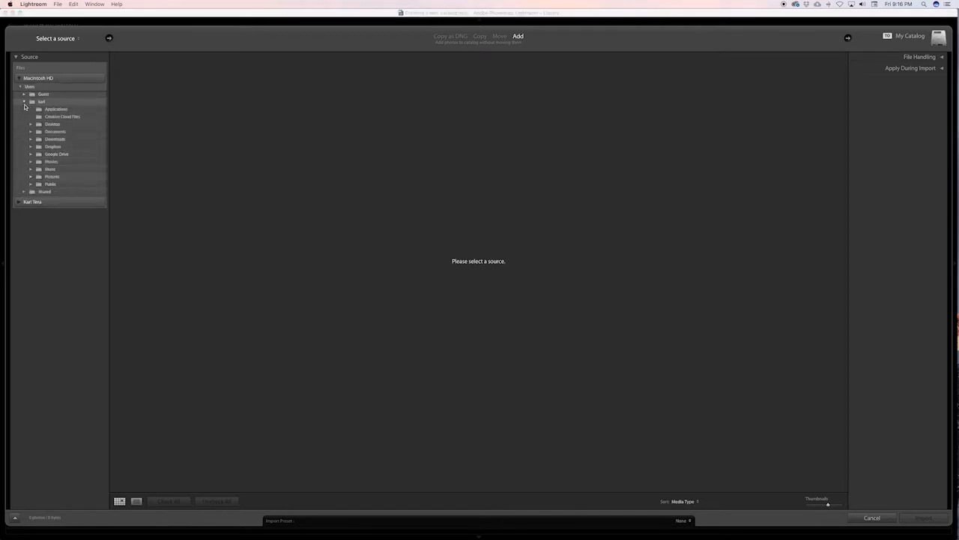
left_click(31, 124)
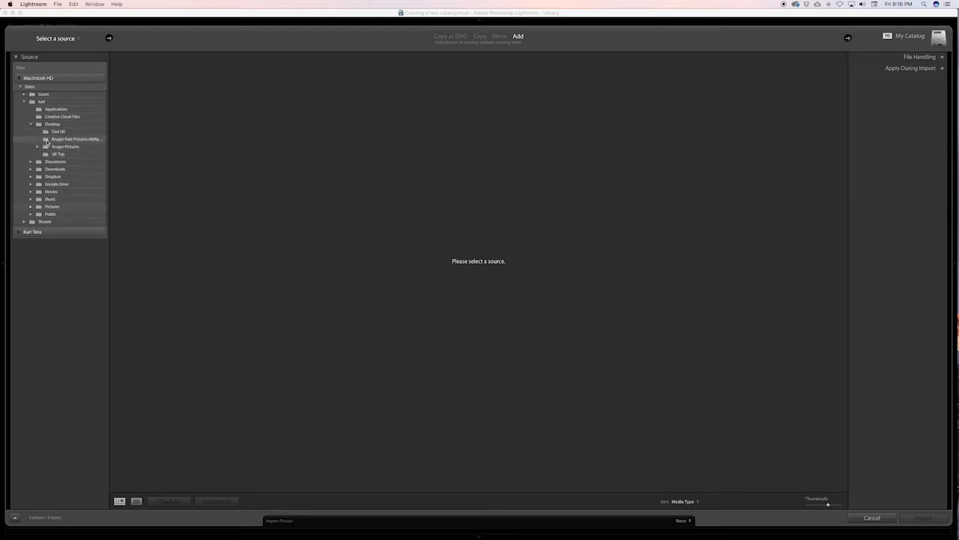
left_click(75, 139)
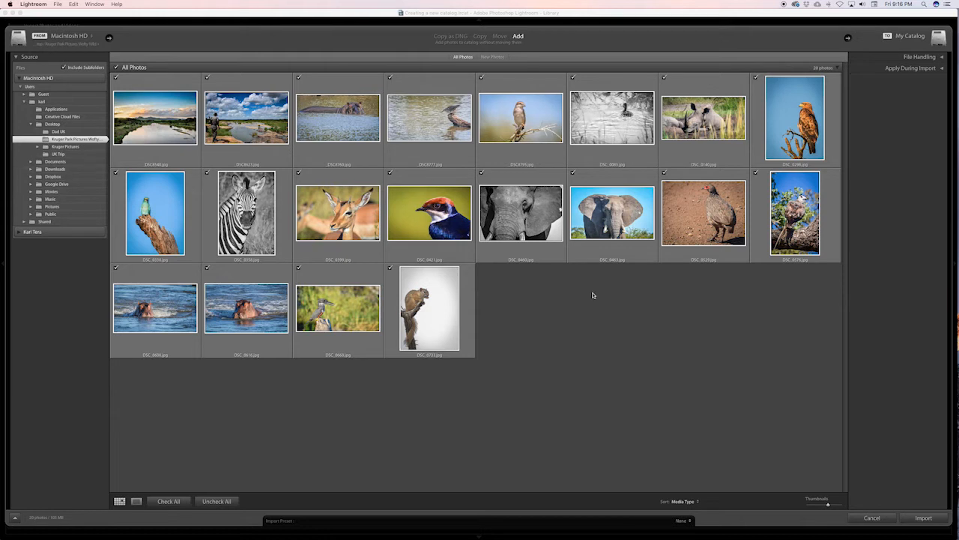
mouse_move(745, 390)
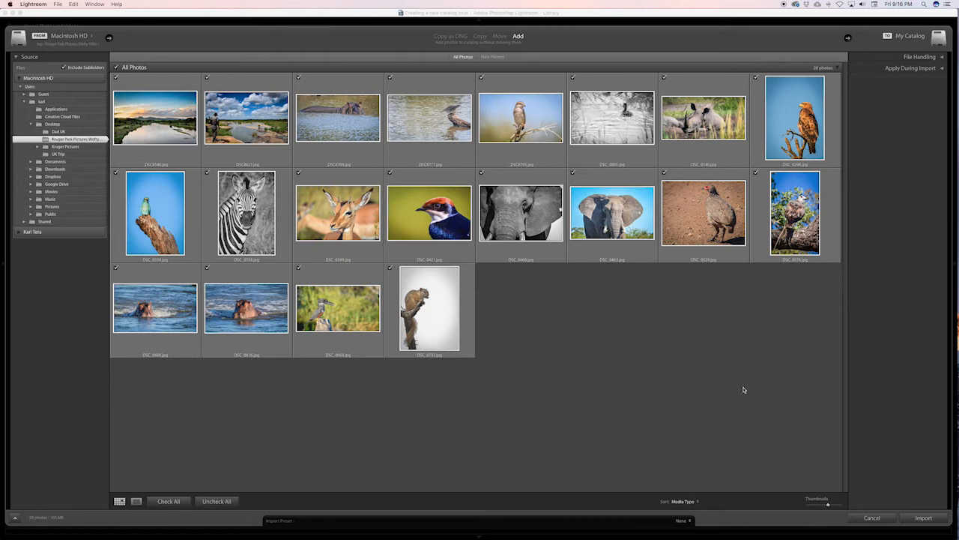
mouse_move(816, 448)
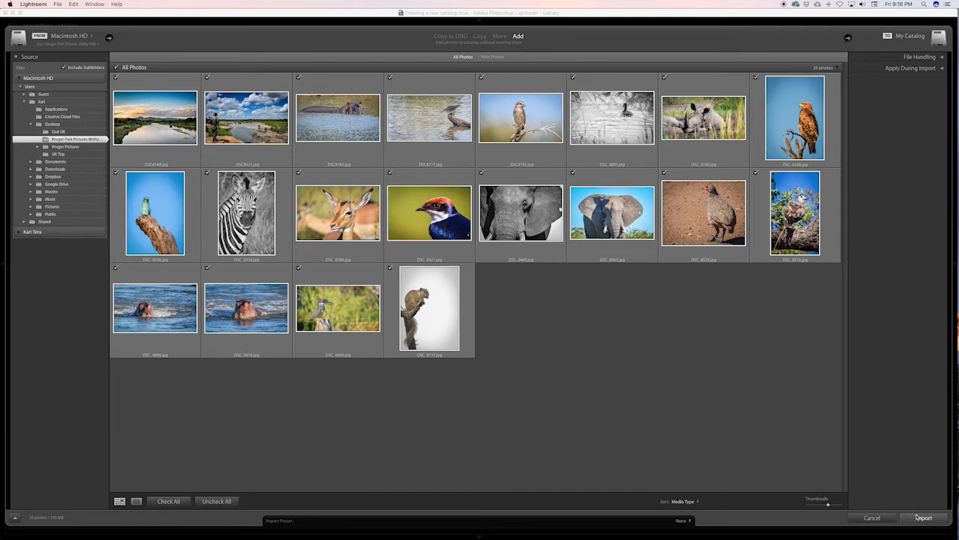
Import all 20 checked Kruger Park photos into the Library grid.
left_click(923, 517)
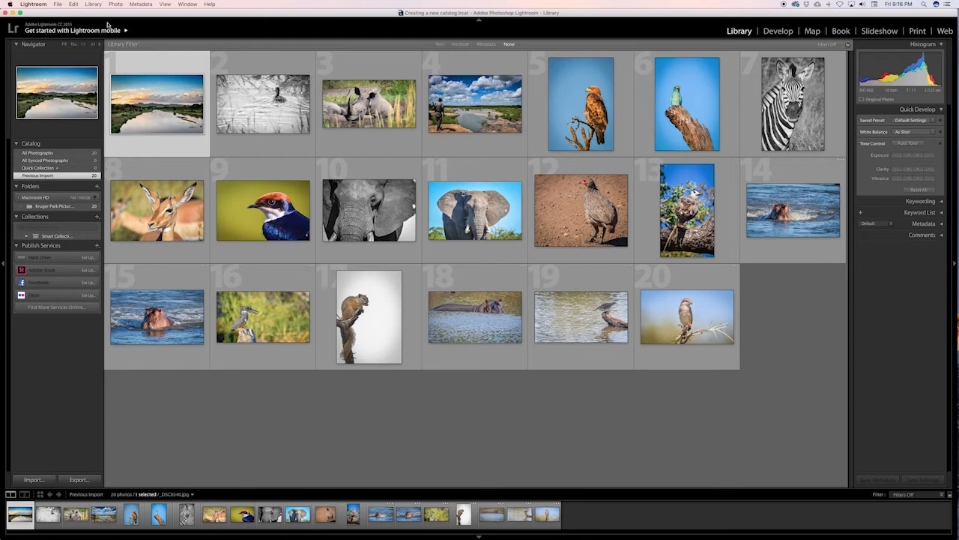
left_click(368, 210)
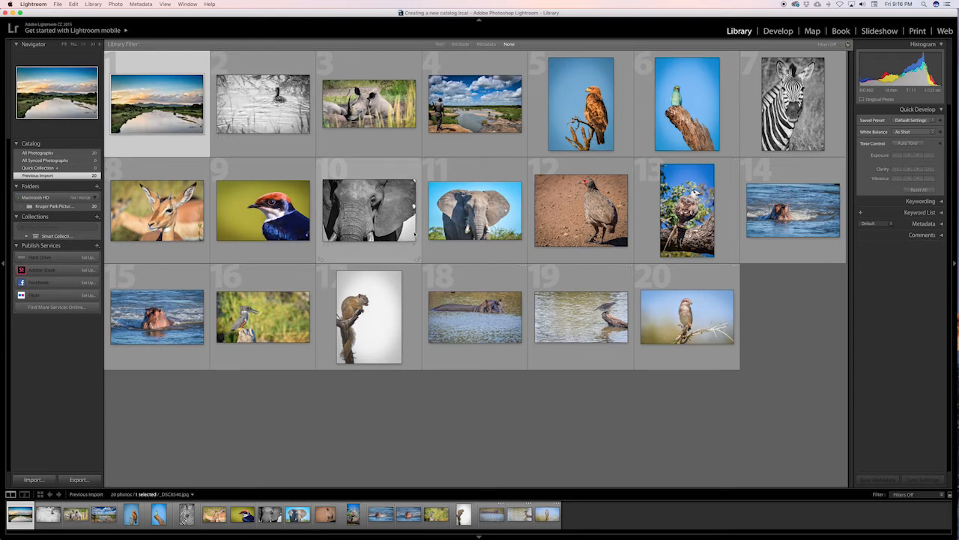
left_click(474, 211)
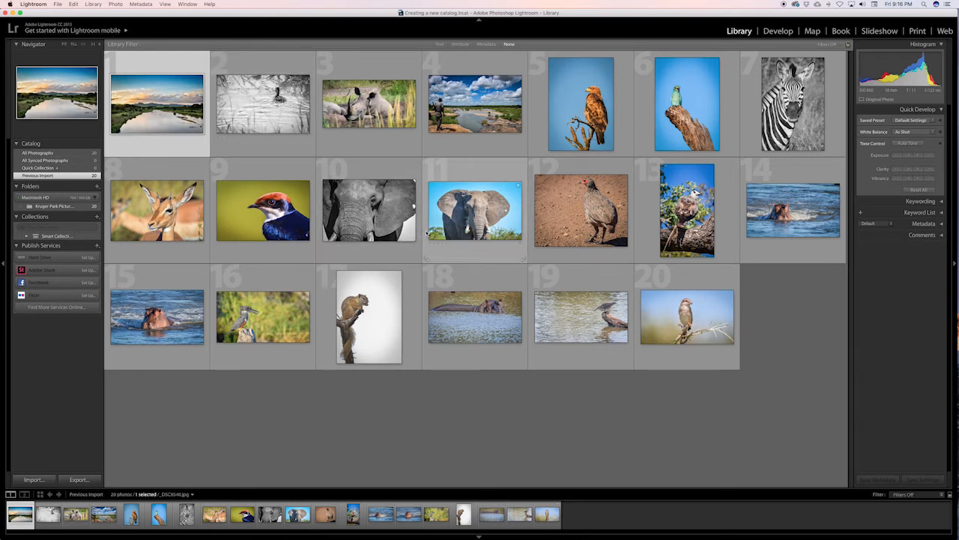